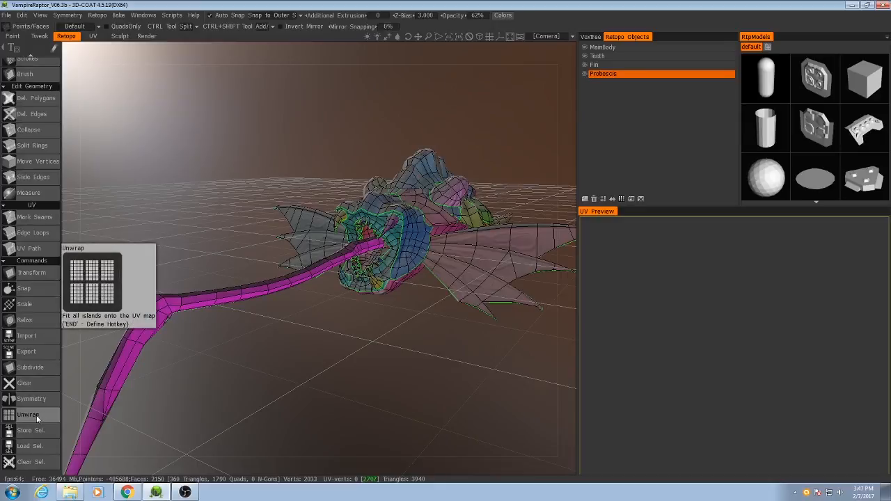
Step: Run Unwrap on the retopo raptor mesh to generate its UV islands
click(28, 414)
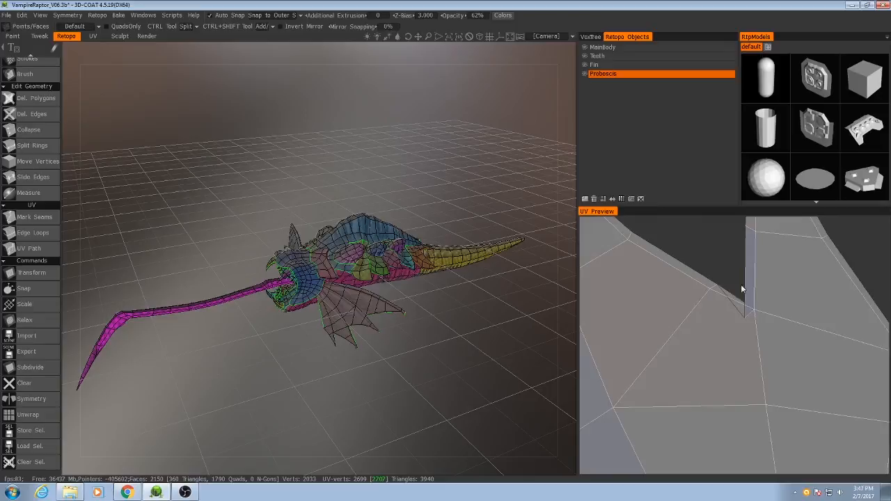
mouse_move(735, 325)
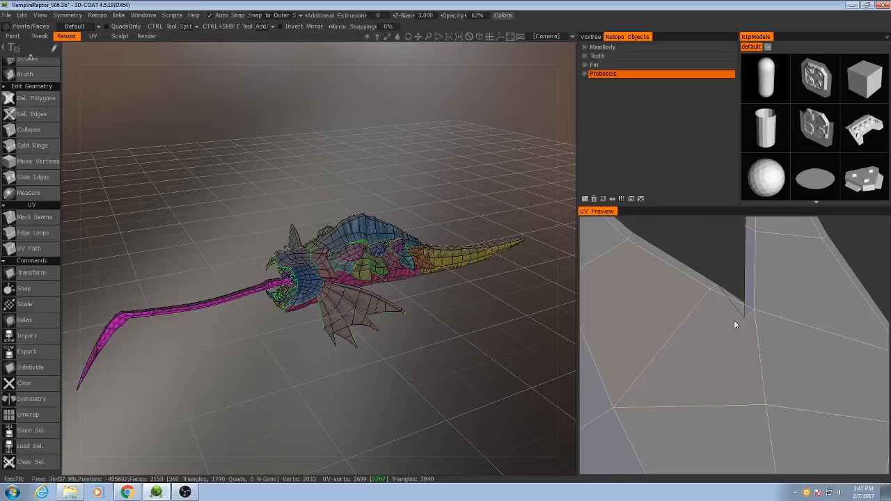
mouse_move(720, 306)
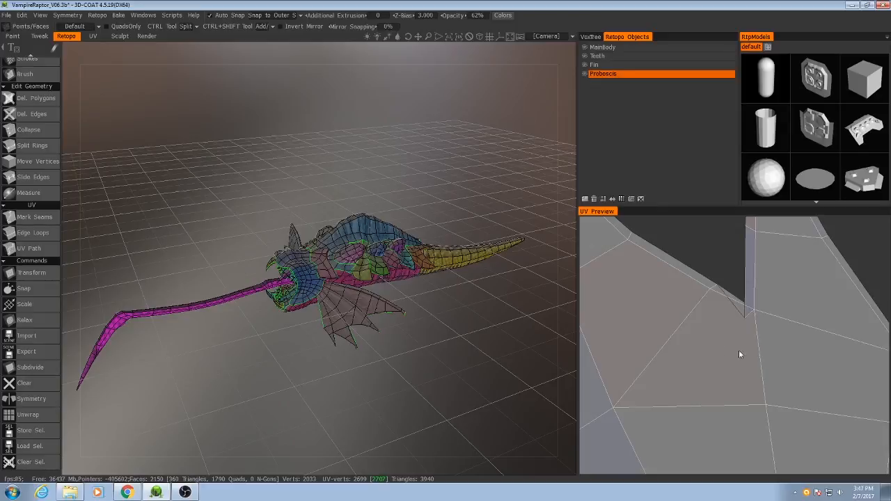
mouse_move(31, 273)
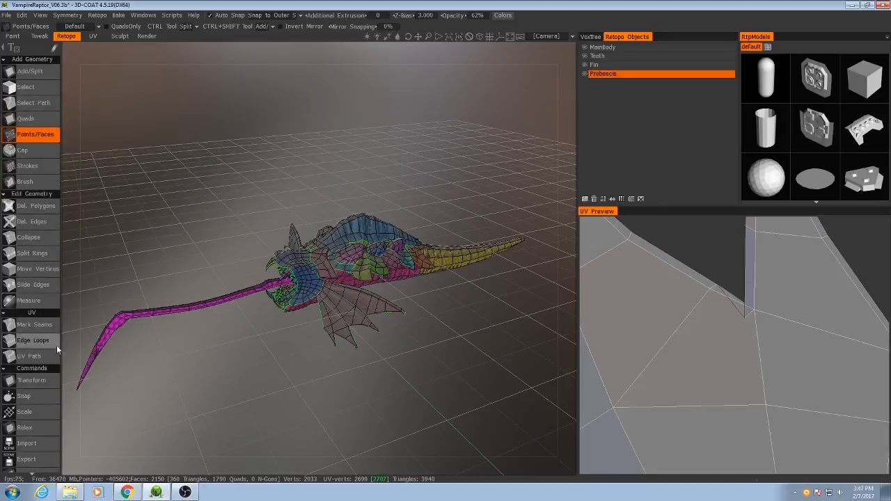
Step: Enable Mark Seams and switch the selection mode to Vertices
click(35, 324)
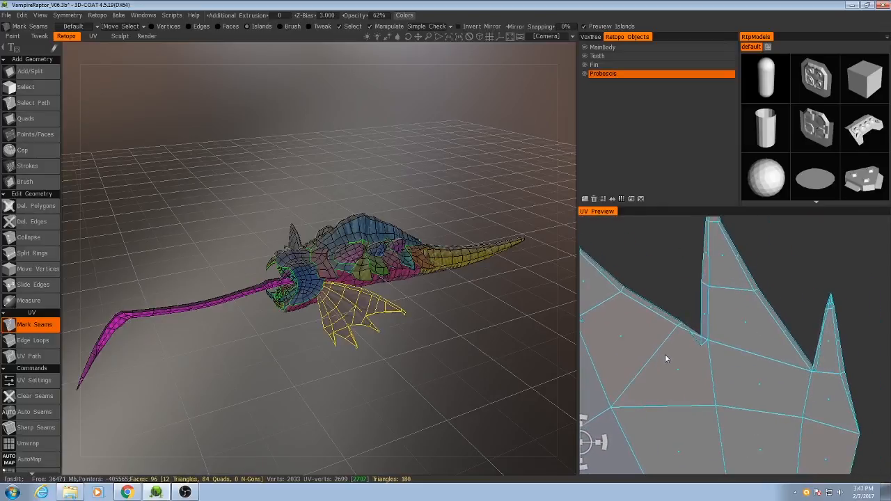
mouse_move(691, 331)
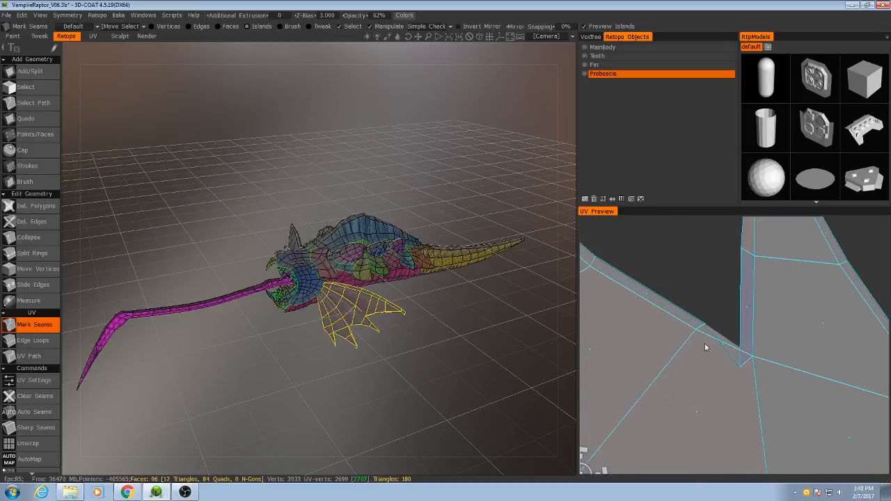
mouse_move(749, 372)
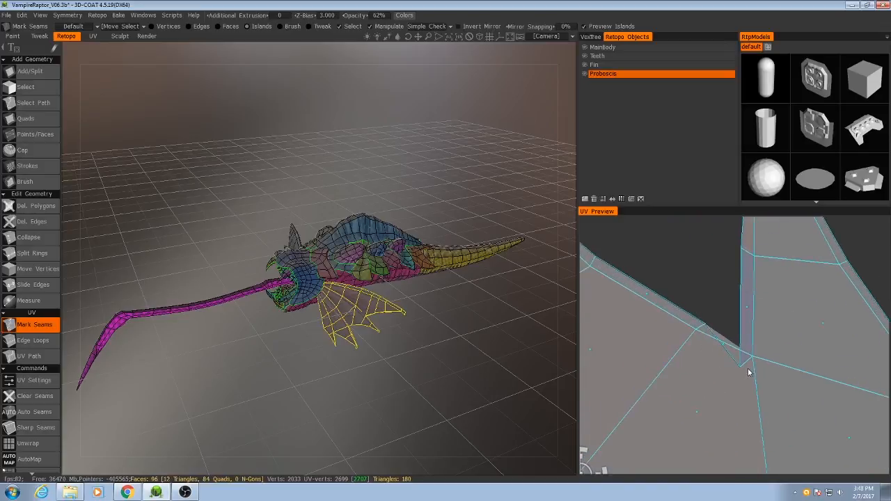
click(171, 15)
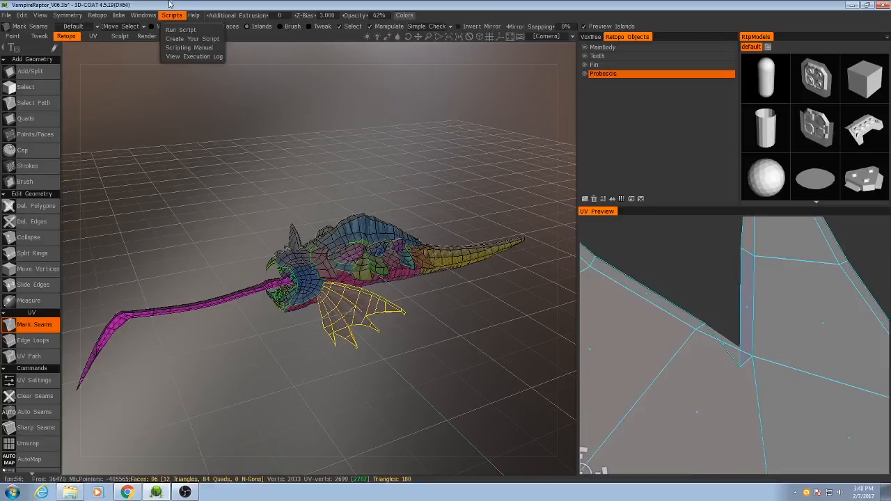
click(171, 14)
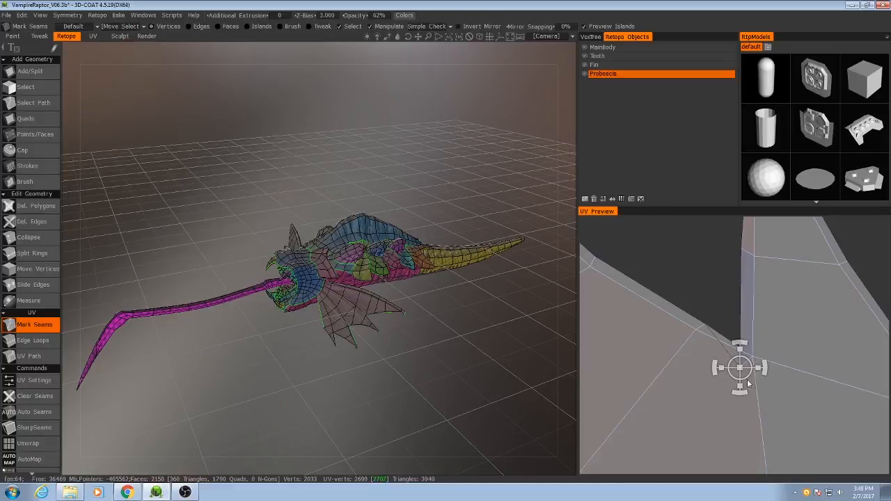
mouse_move(748, 380)
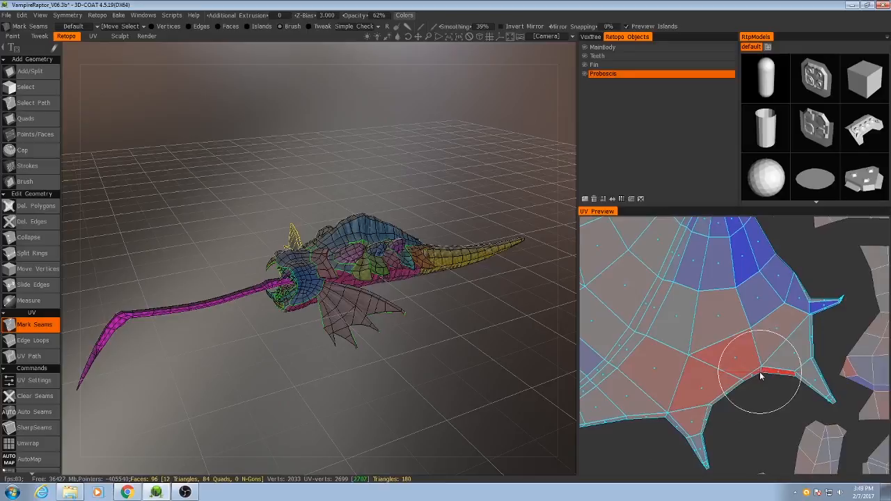
mouse_move(769, 372)
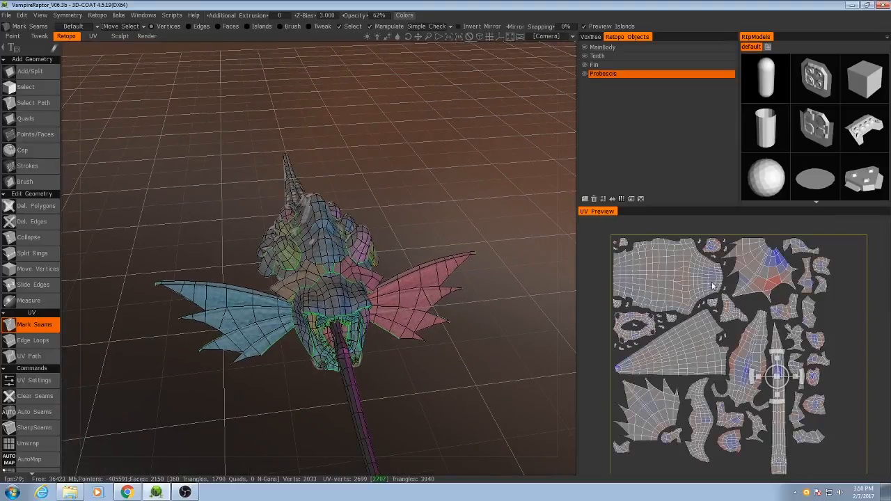
mouse_move(711, 288)
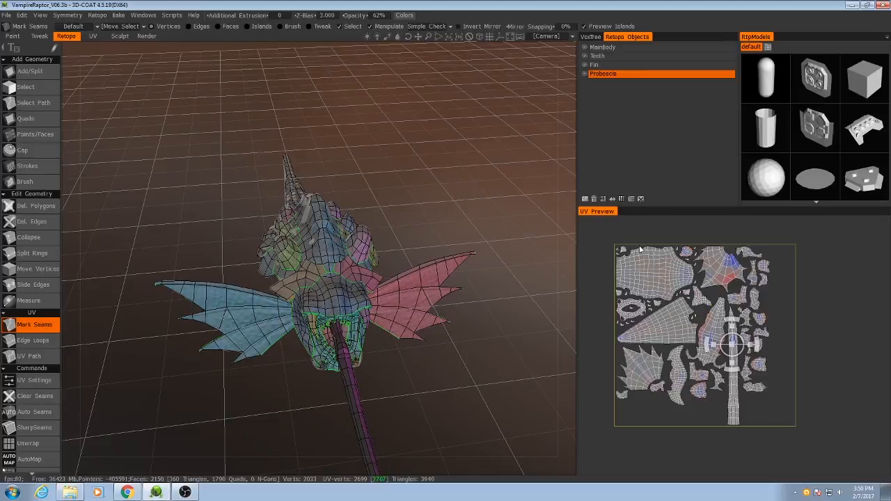
mouse_move(640, 359)
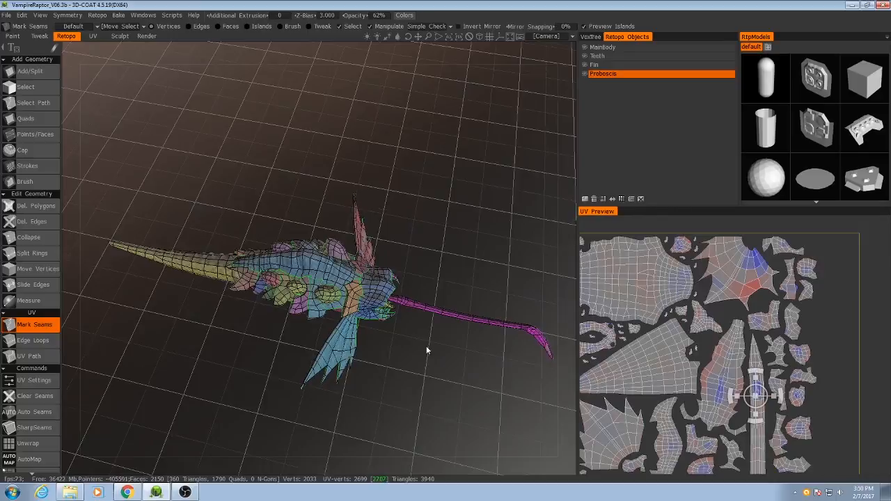
drag(427, 350, 549, 382)
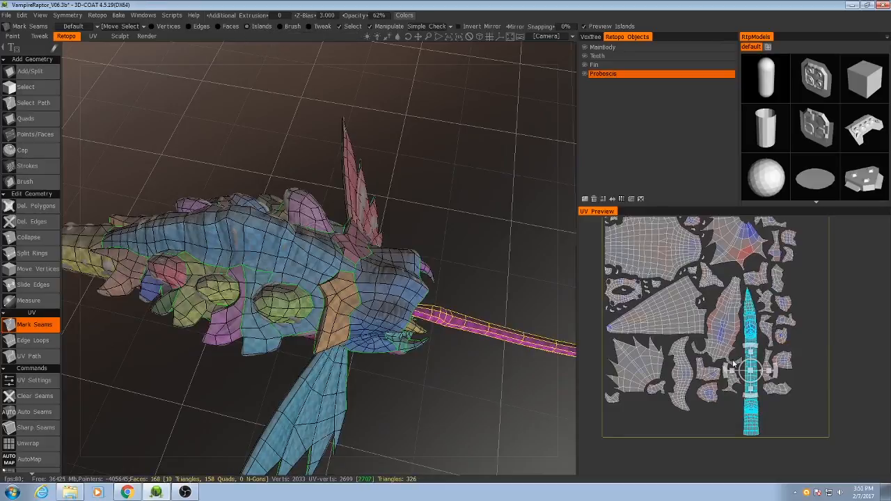
mouse_move(790, 365)
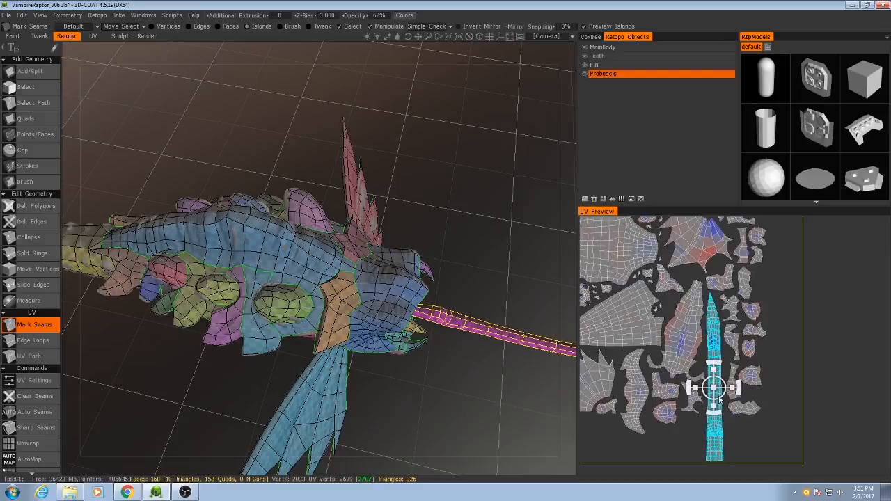
Step: Drag the proboscis island rightward to the right edge of the UV square
drag(713, 386, 783, 382)
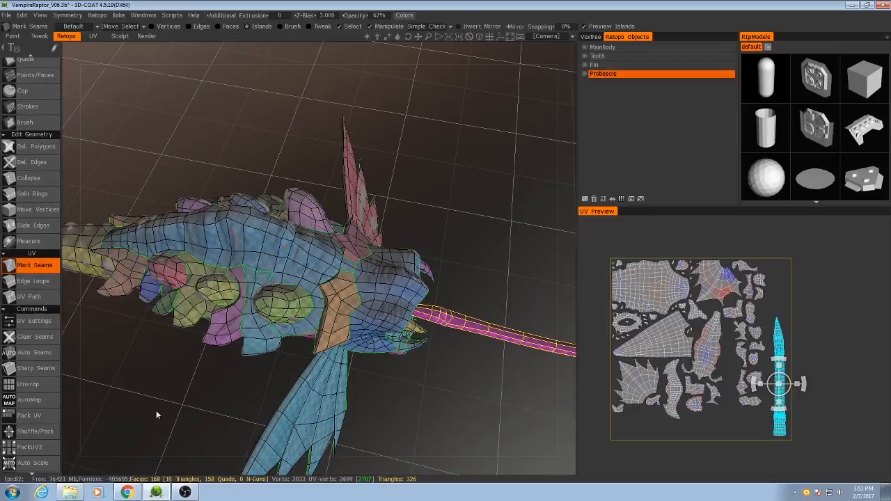
mouse_move(567, 306)
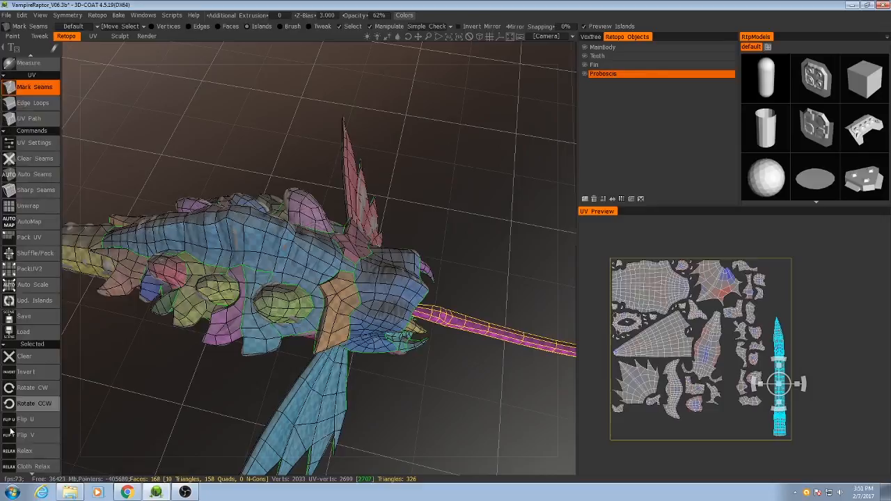
scroll(down, 3)
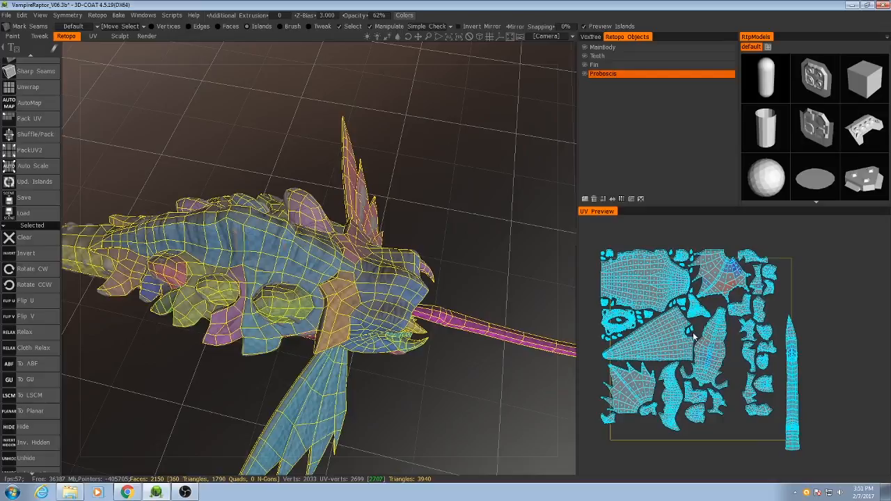
Step: Select the island layout in the UV Preview to move it off the square
click(685, 332)
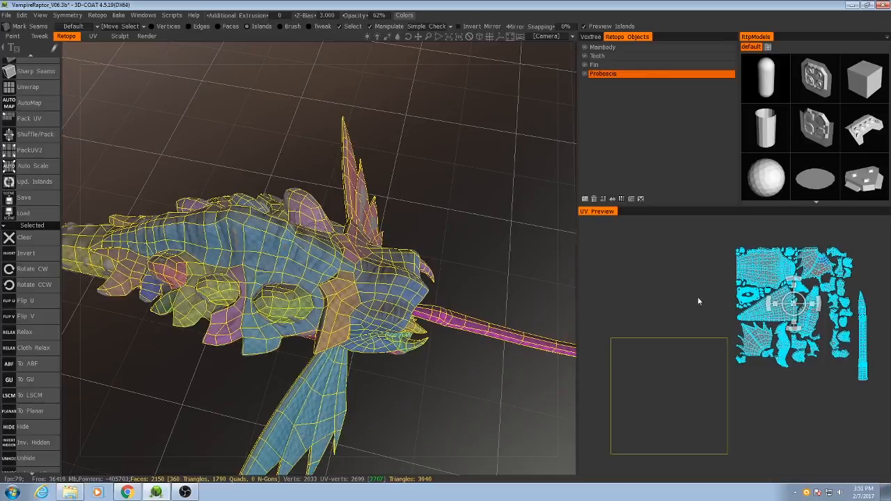
mouse_move(766, 272)
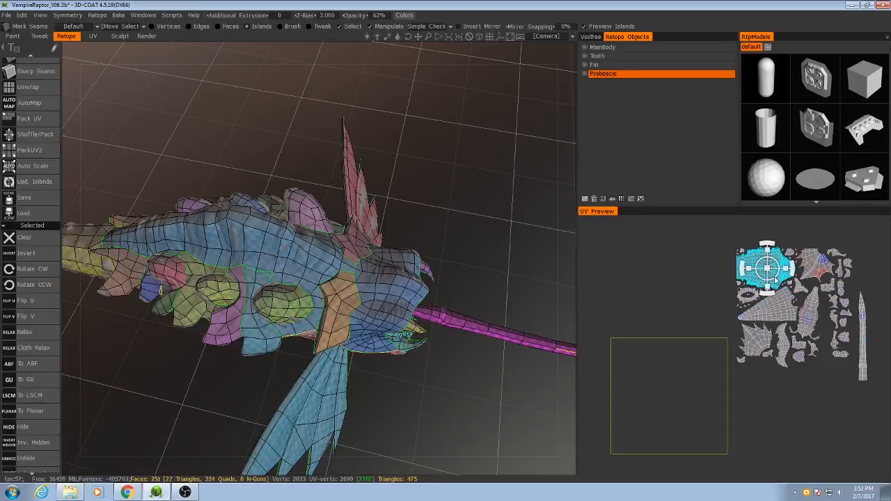
drag(766, 272, 727, 292)
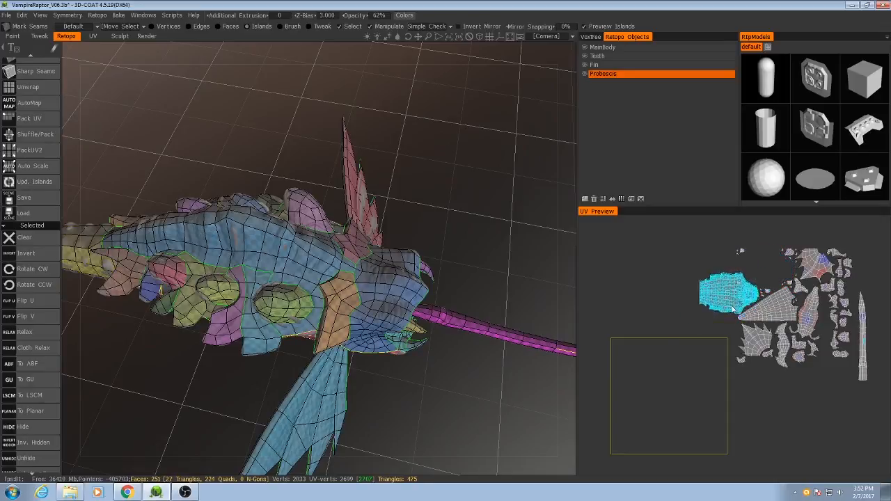
drag(727, 292, 640, 360)
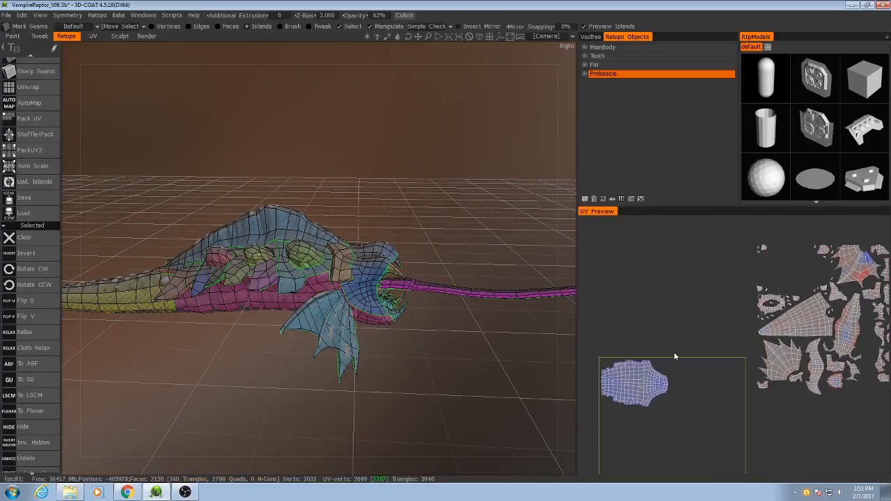
mouse_move(778, 331)
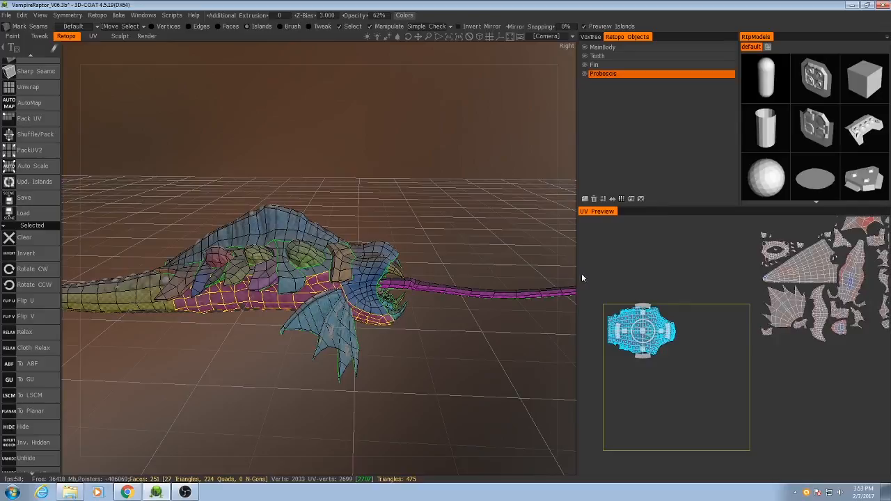
mouse_move(596, 428)
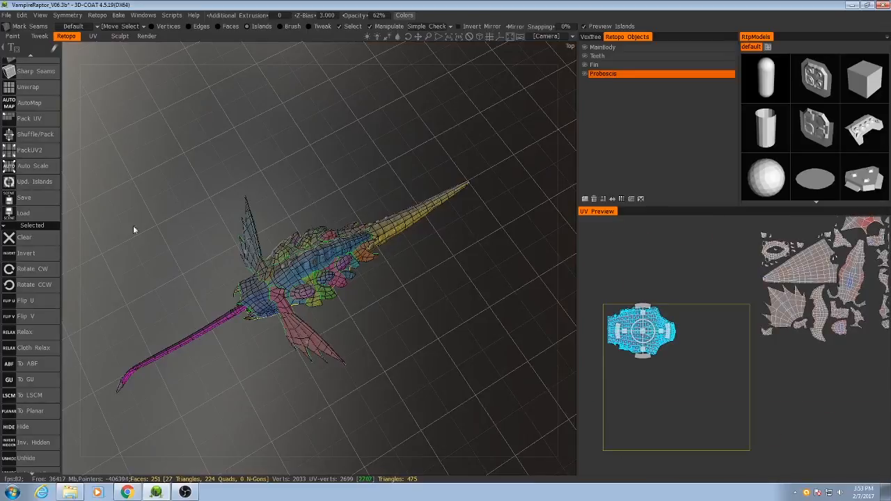
mouse_move(396, 335)
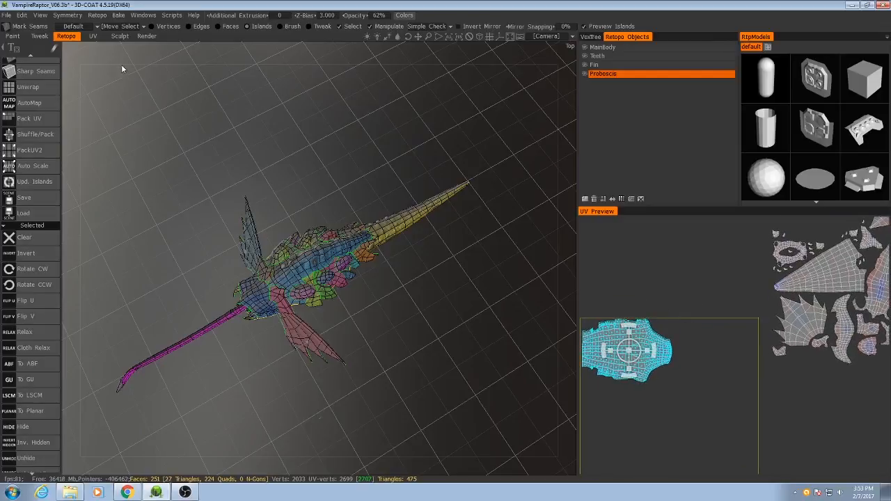
Step: Add a UV set named 'Extremeties', check the jaw underside, and view that set
click(72, 27)
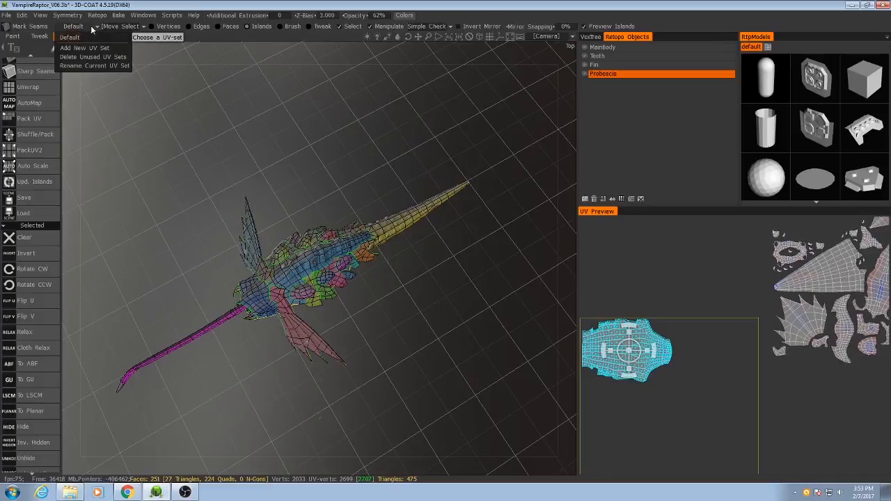
mouse_move(70, 37)
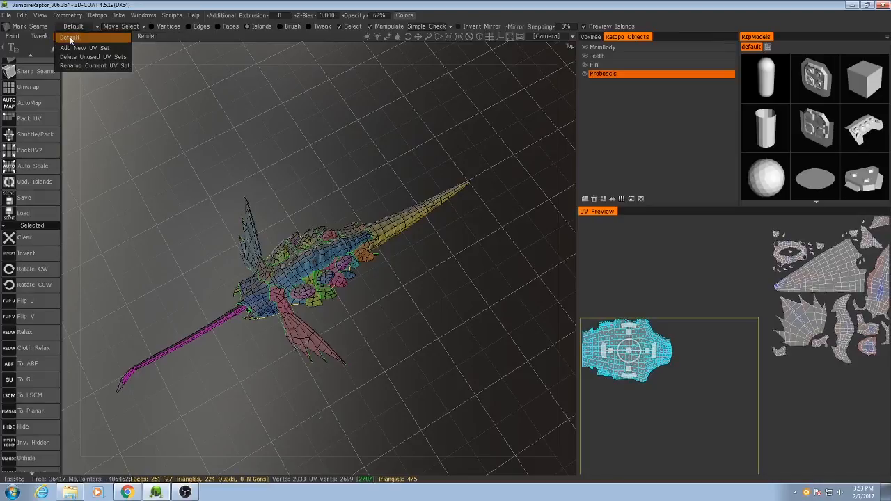
mouse_move(80, 48)
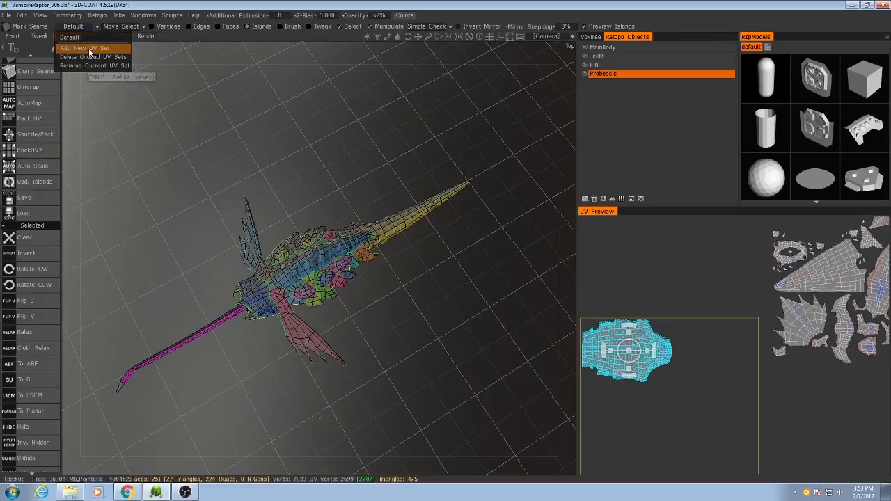
click(85, 48)
text(Extre)
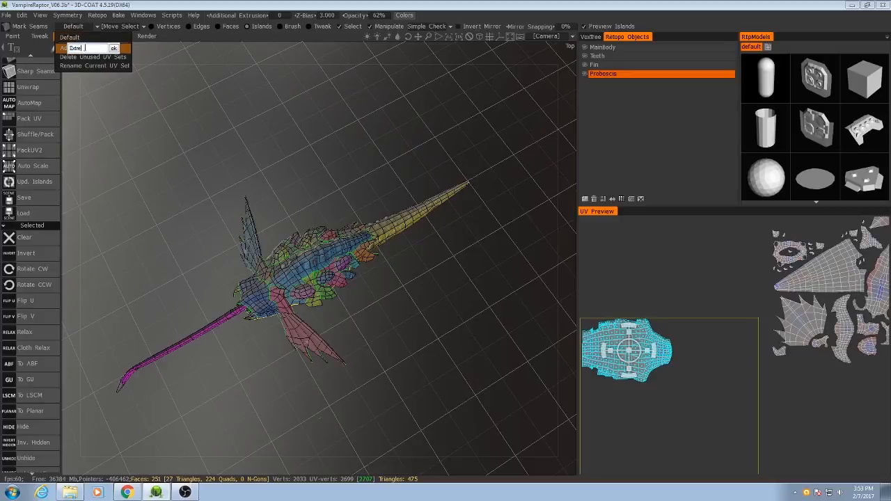
click(67, 36)
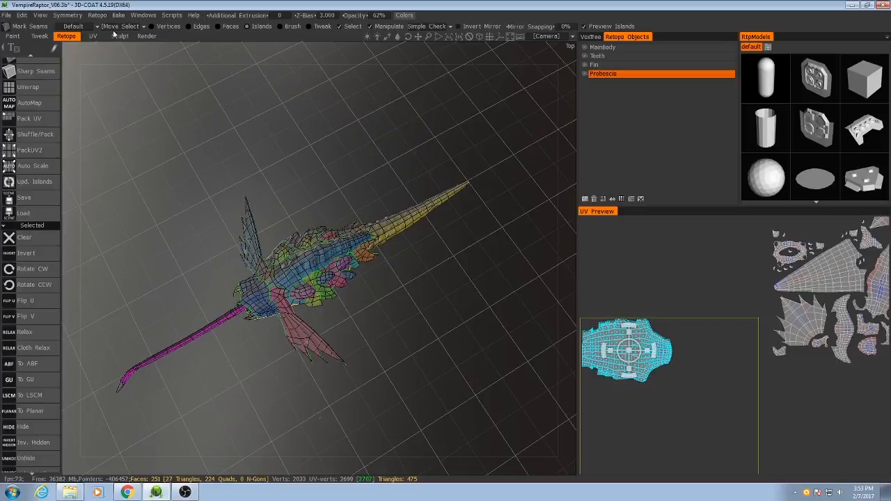
click(66, 36)
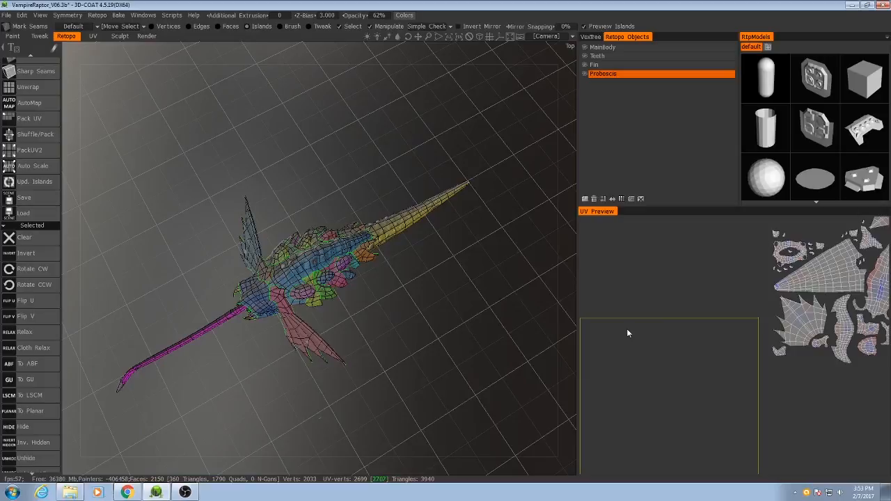
drag(313, 278, 341, 362)
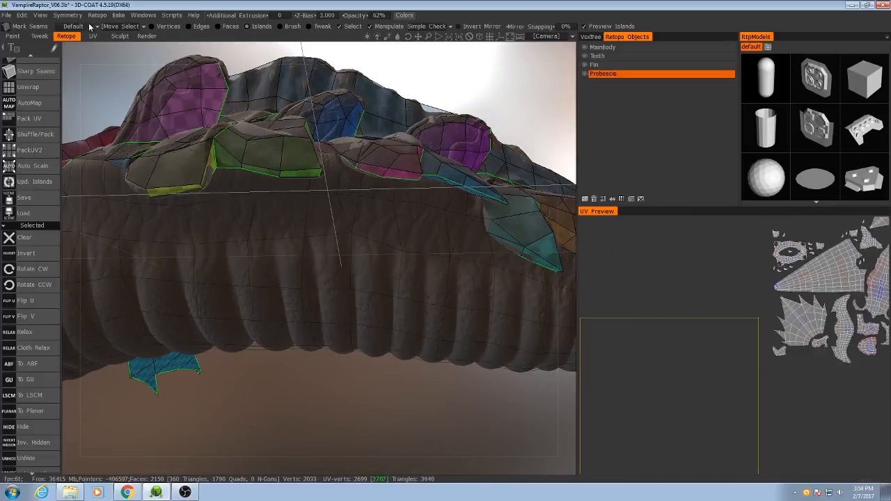
click(72, 27)
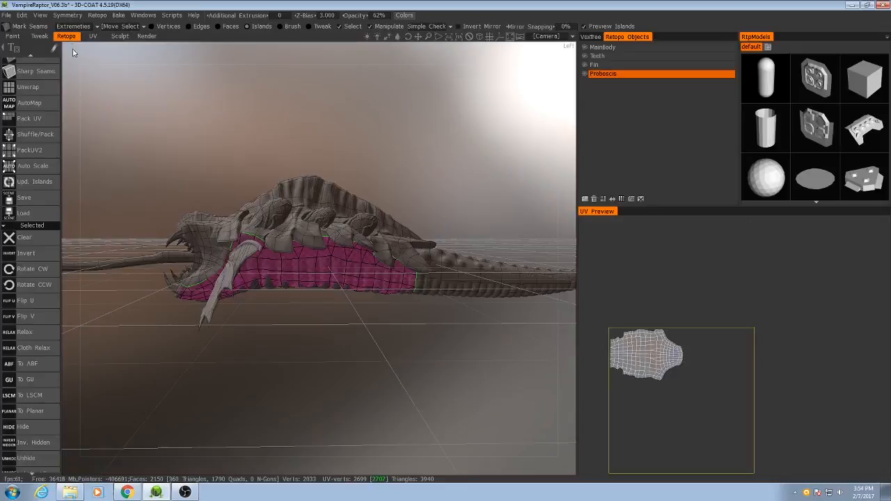
Step: Pick Default from the UV set dropdown
click(93, 36)
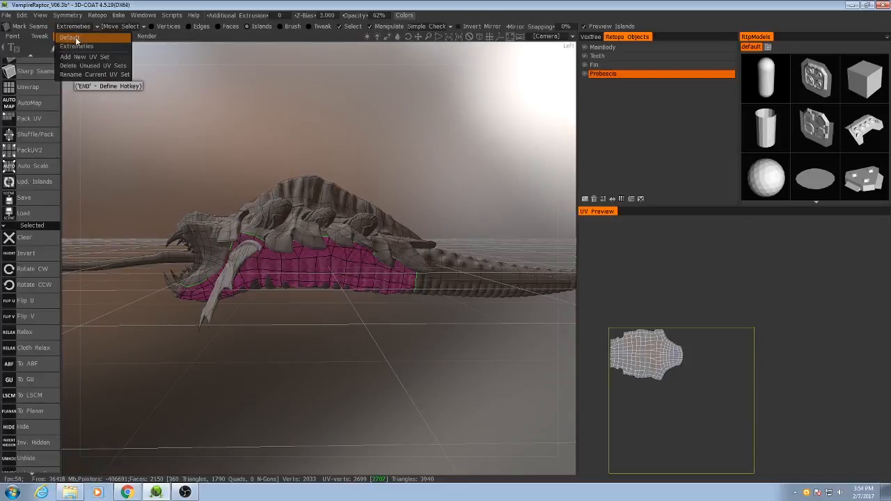
click(70, 37)
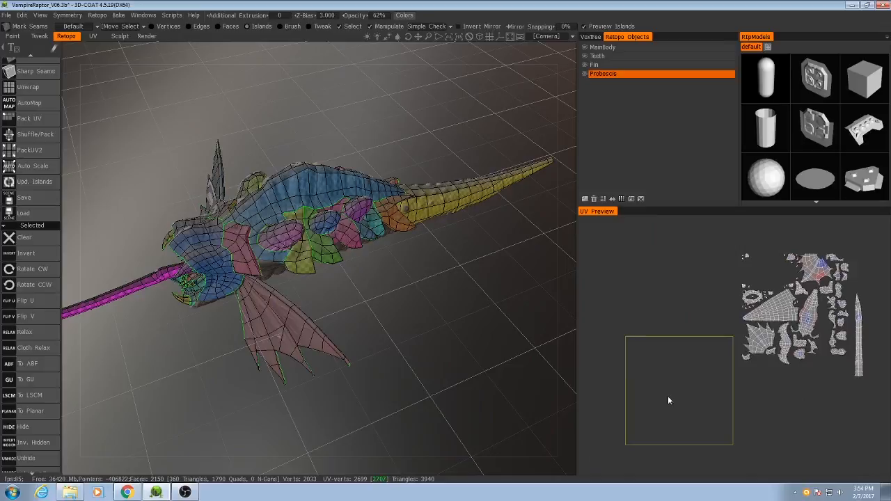
mouse_move(604, 383)
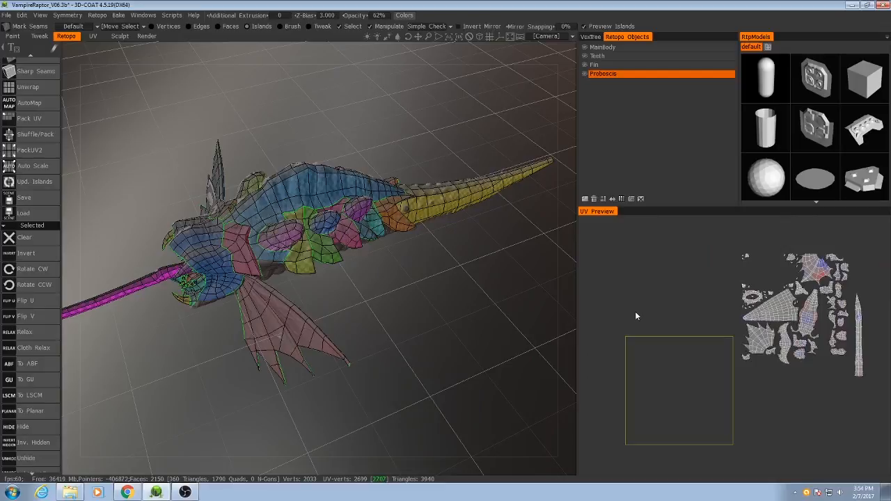
mouse_move(375, 279)
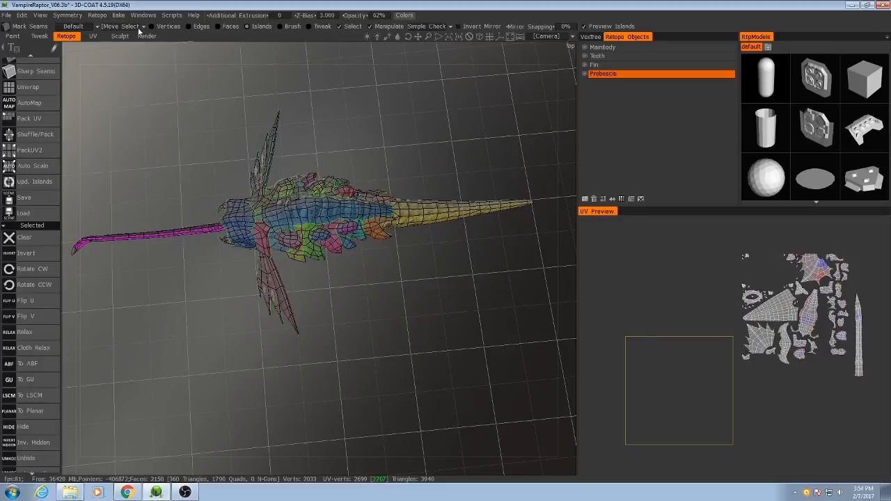
Step: Reopen the UV set list, keeping Default as the active set
click(73, 26)
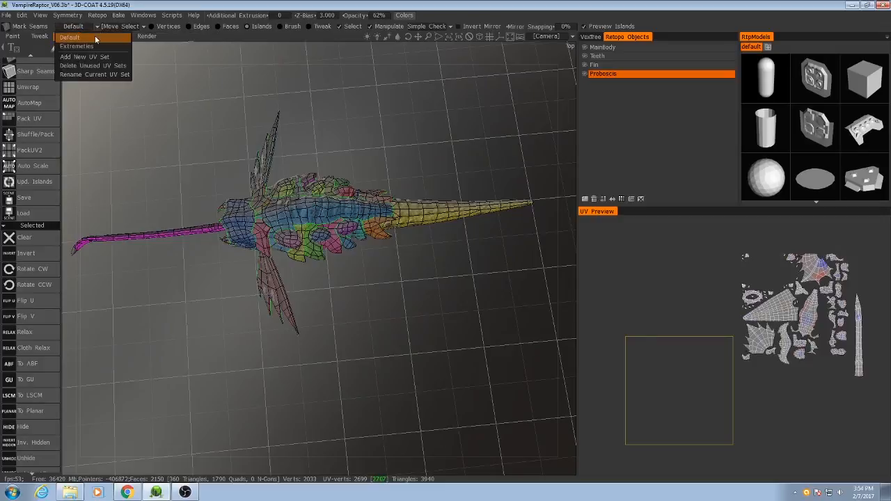
mouse_move(76, 46)
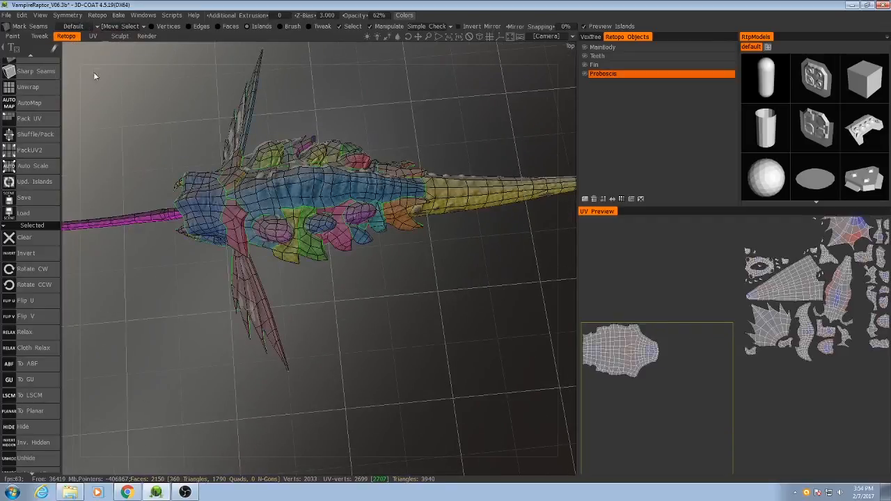
click(92, 36)
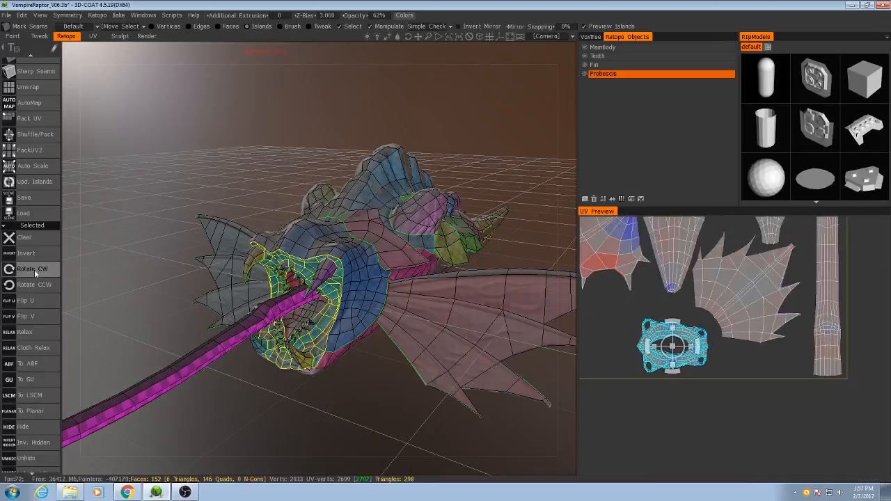
mouse_move(37, 271)
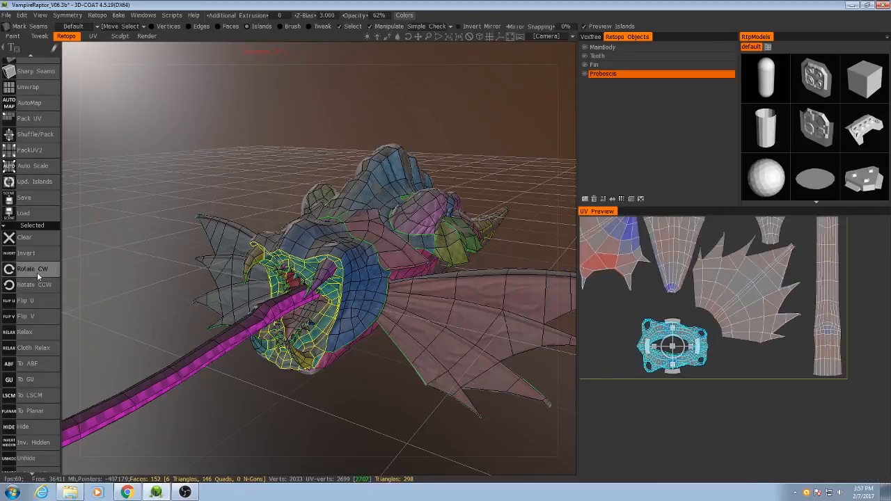
Step: Rotate the mouth-ring island clockwise, then click in the UV Preview
click(32, 268)
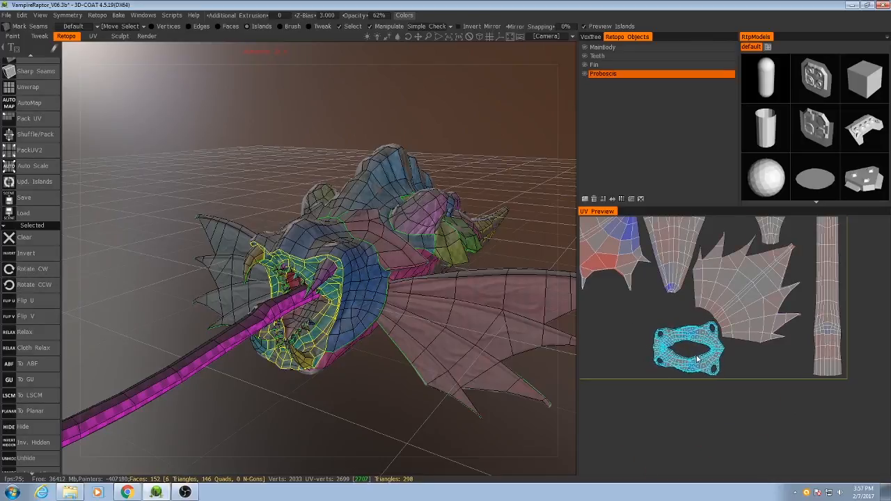
click(687, 348)
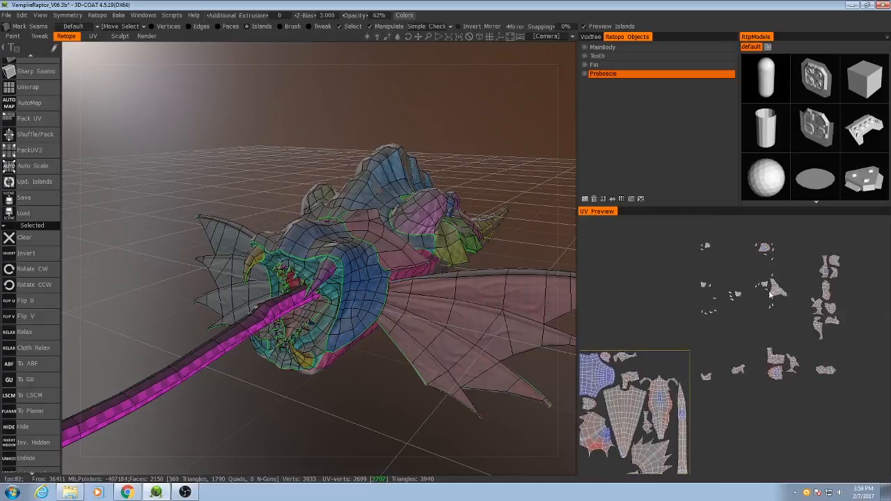
Step: Select a small island near the mouth to fit into a gap
click(654, 367)
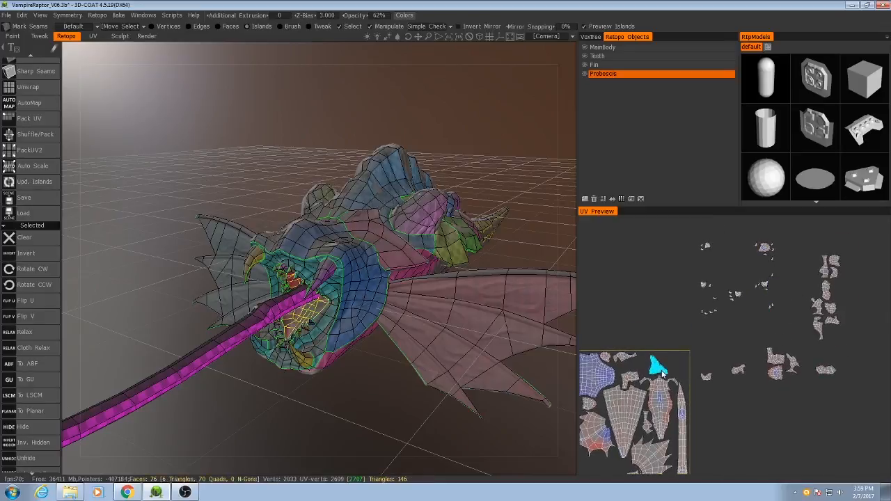